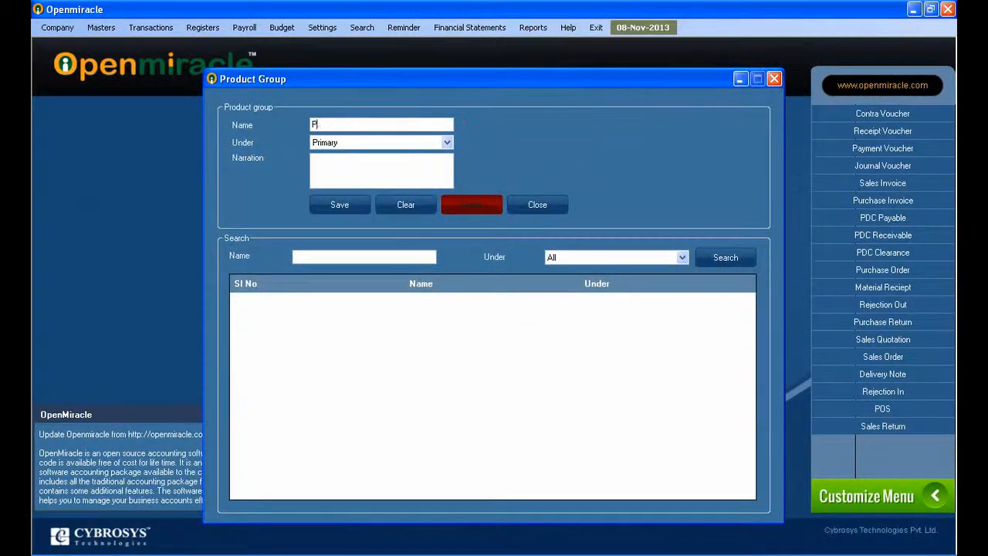
Create 'Product Group 1' under Primary with narration 'Group1 Created' and save it.
type("Product")
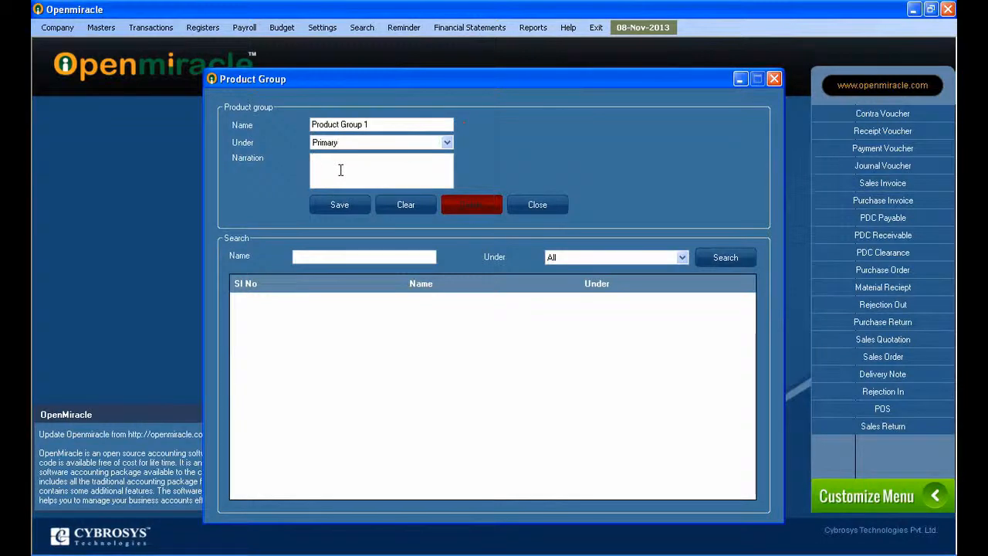
type("Group1 Created")
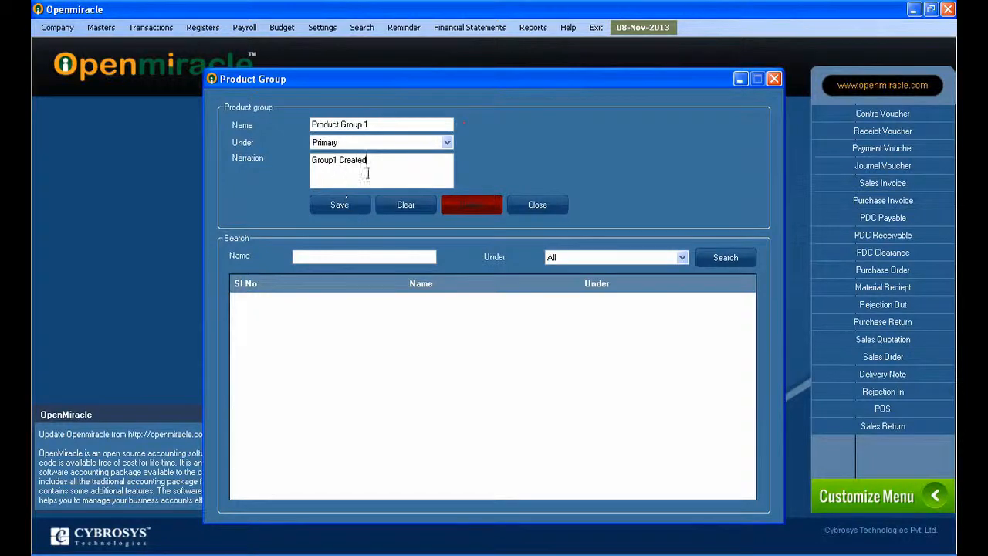
left_click(339, 204)
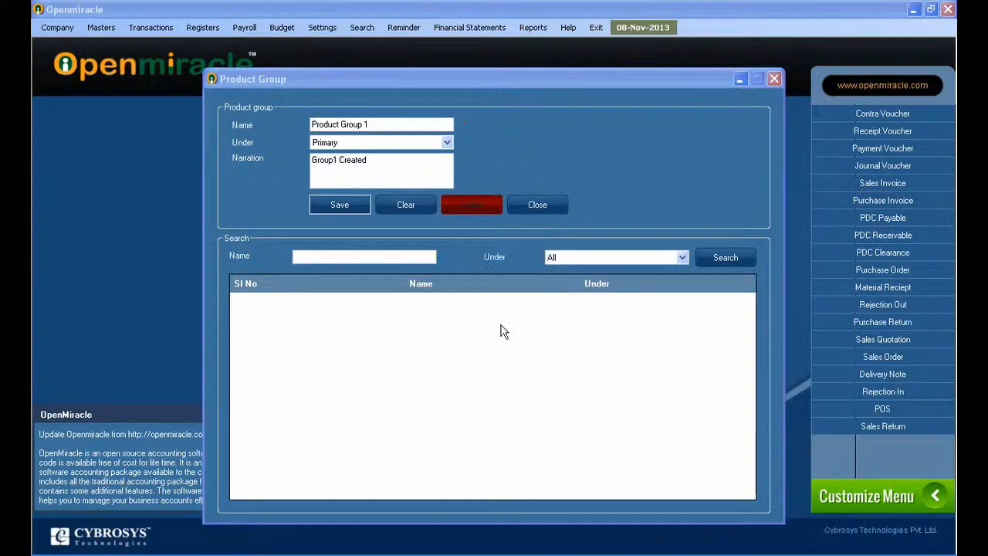
left_click(340, 204)
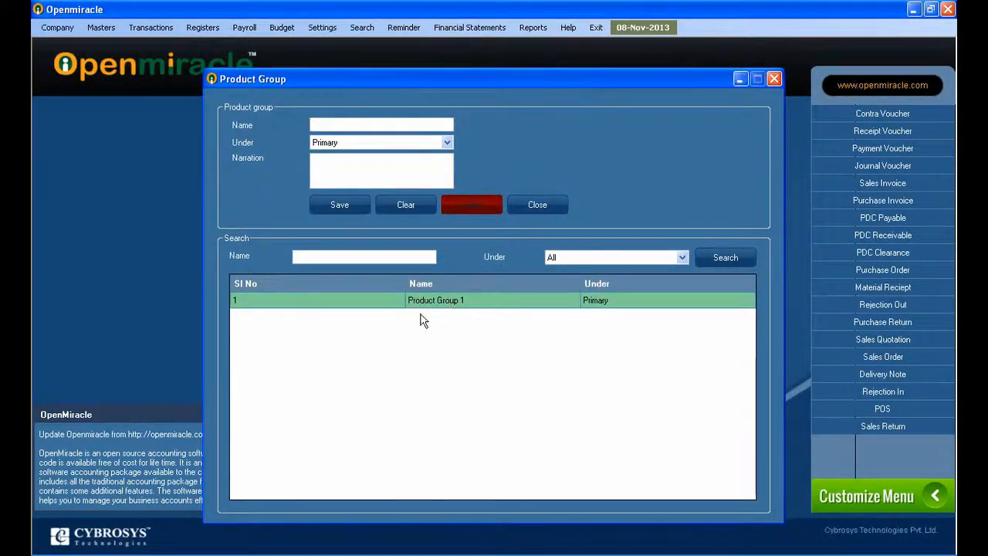
Create 'Product Group2' under Product Group 1 with narration 'Group 2 Created' and save it.
left_click(380, 123)
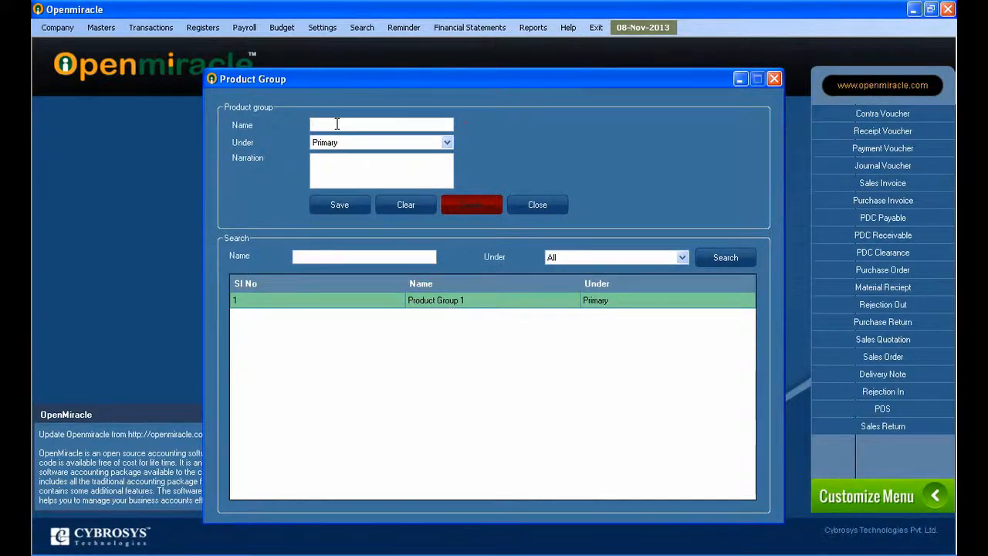
type("Product")
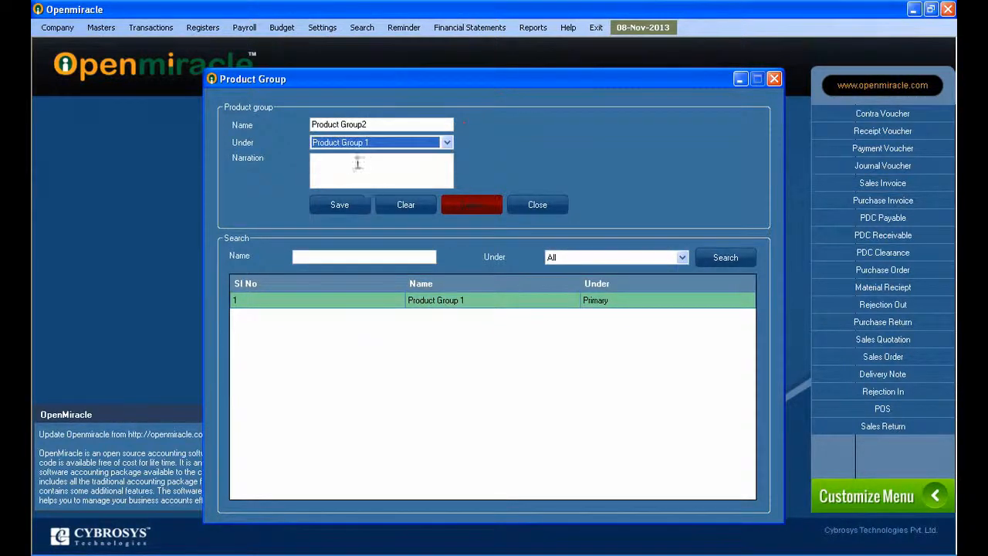
type("Group 2 Creat")
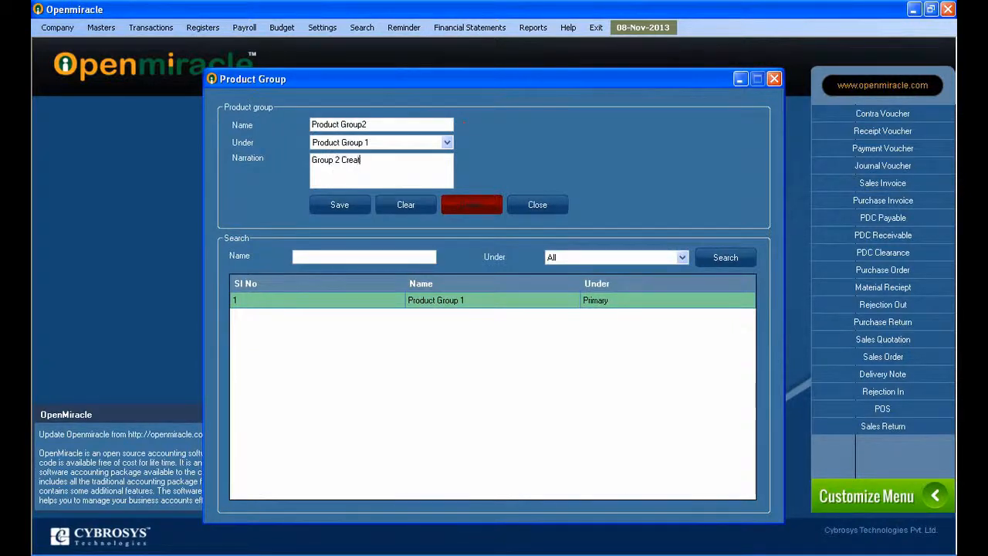
left_click(340, 204)
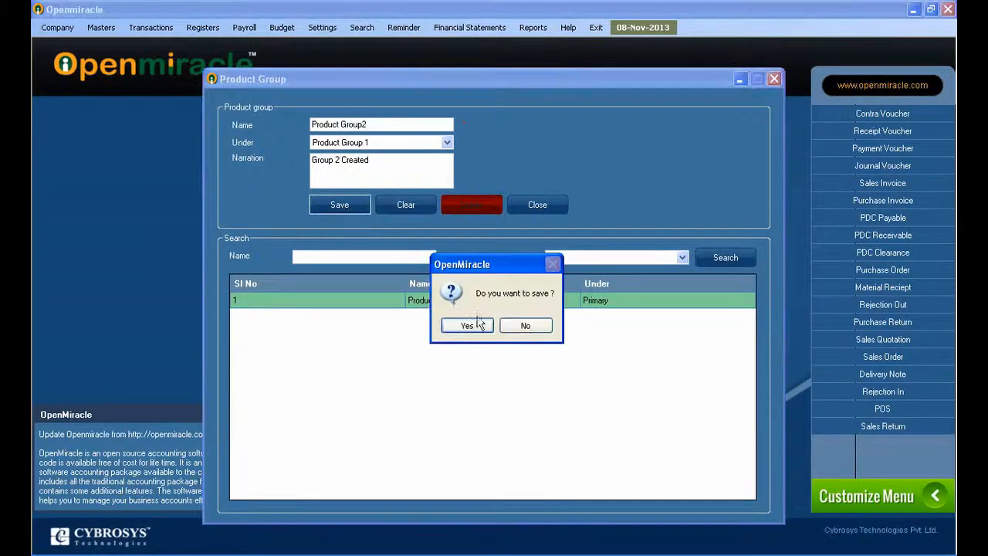
left_click(466, 324)
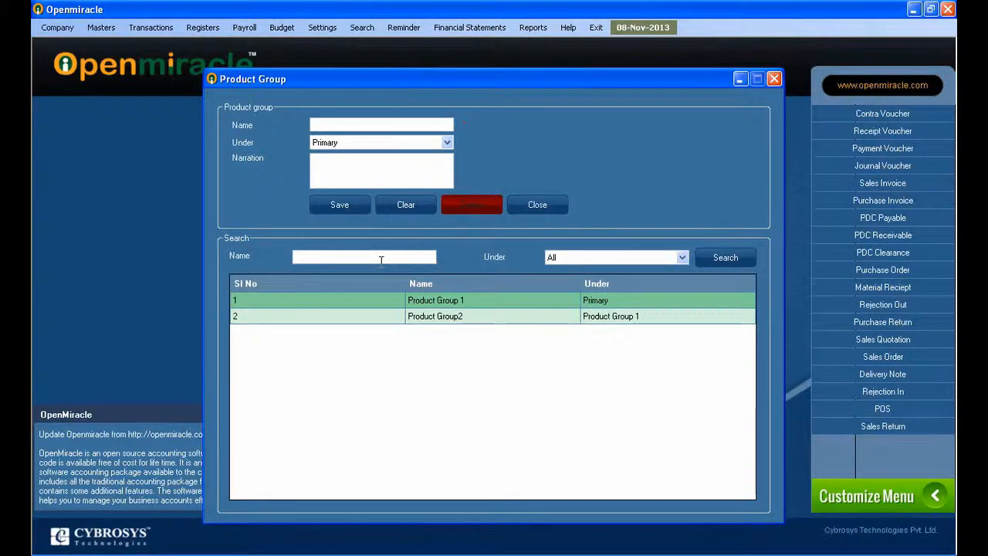
Rename the listed Product Group2 to 'Product Group3' and apply the update.
left_click(435, 315)
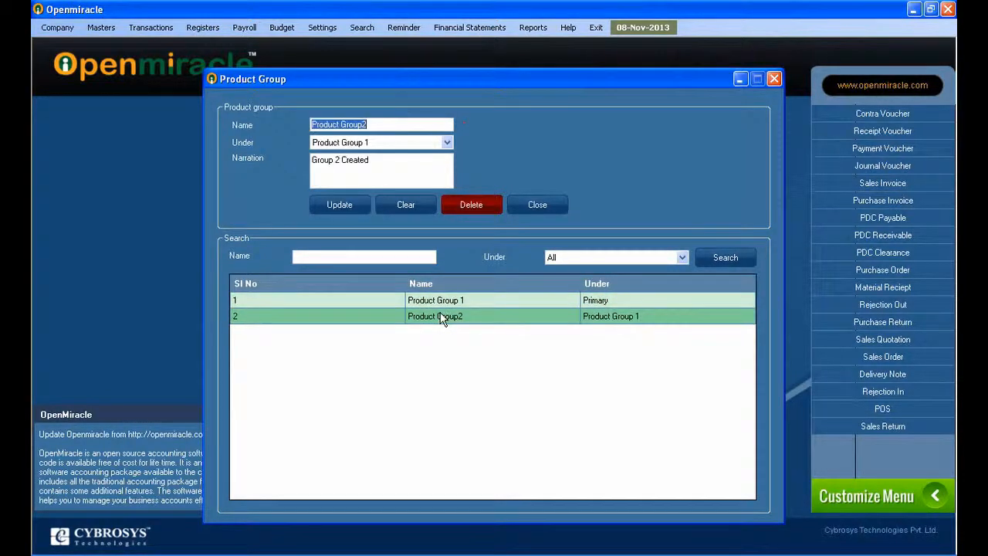
left_click(374, 124)
type("3")
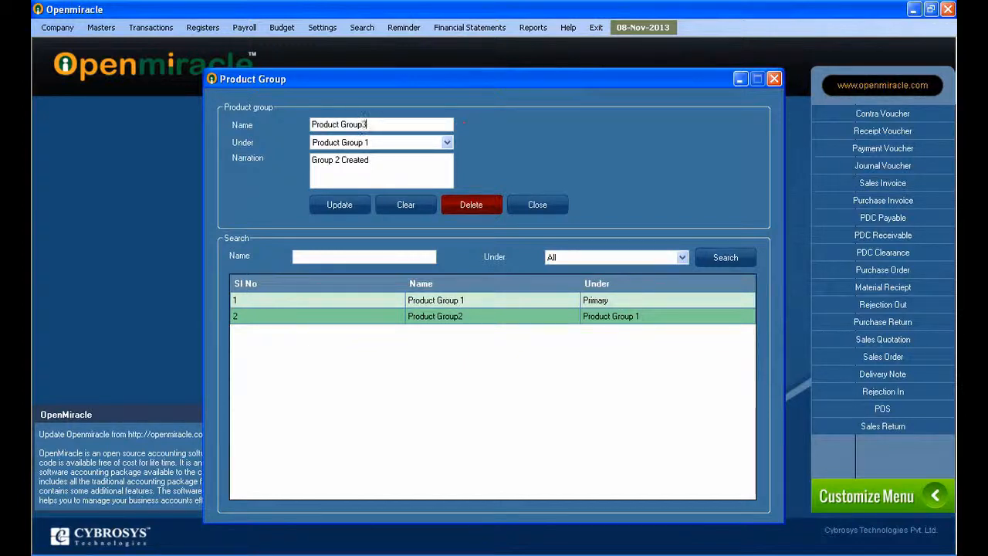
left_click(339, 204)
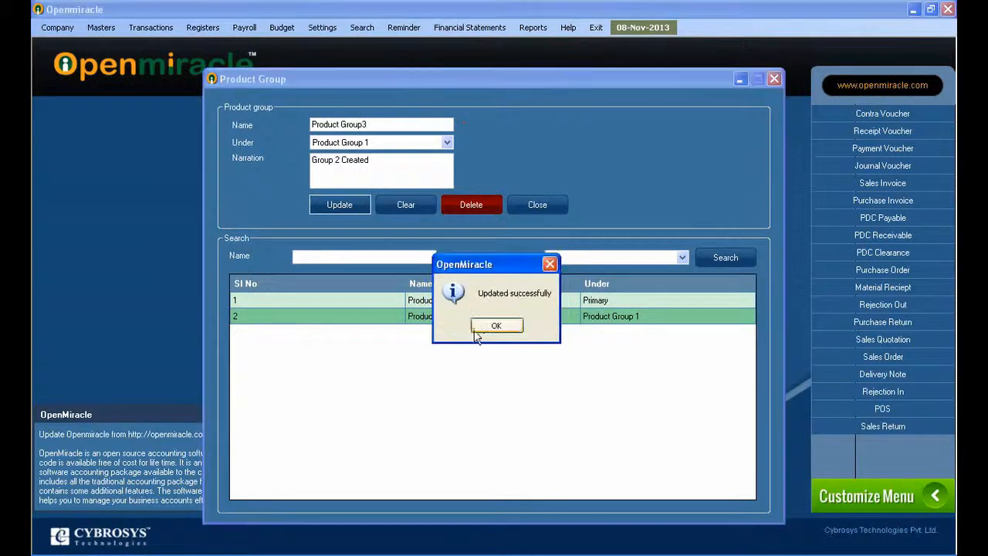
left_click(497, 324)
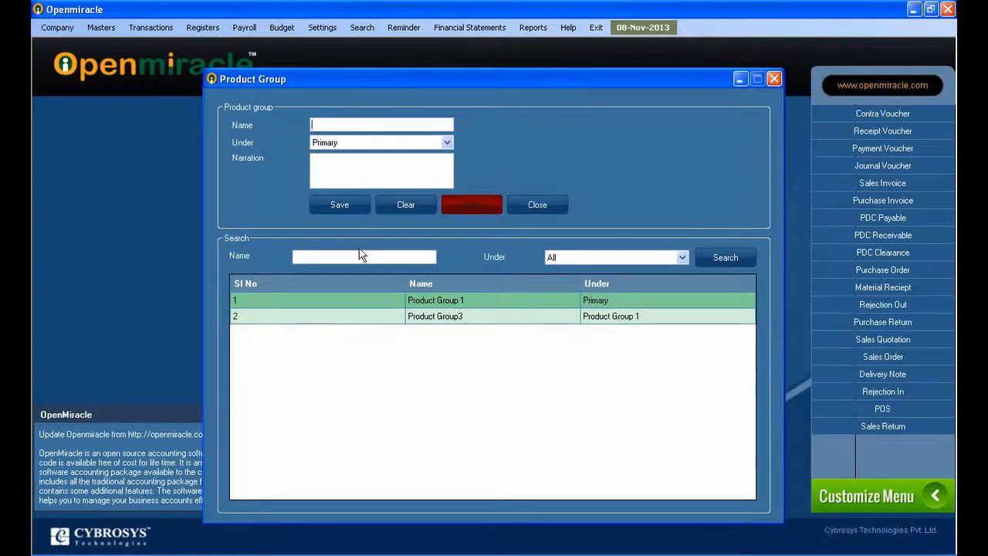
type("p")
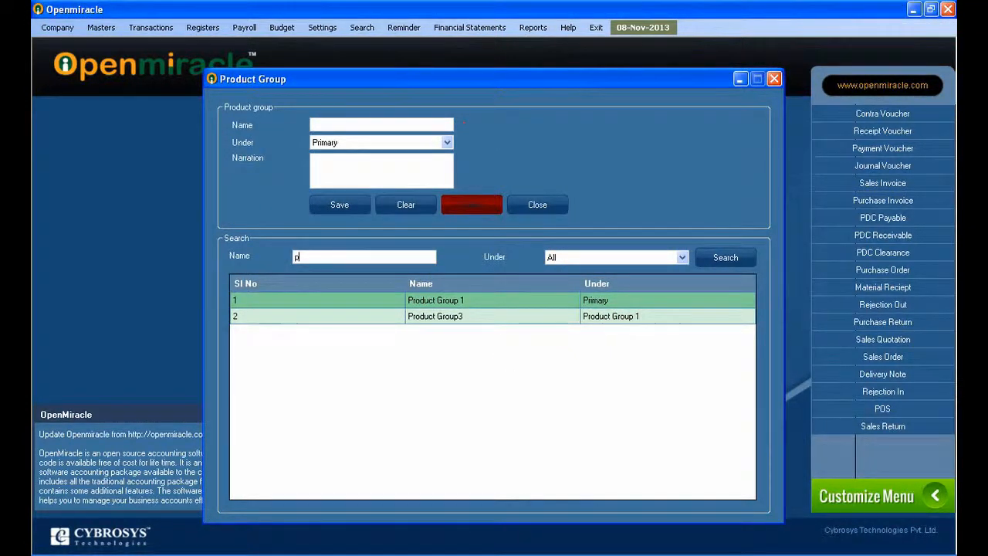
type("roduct group1")
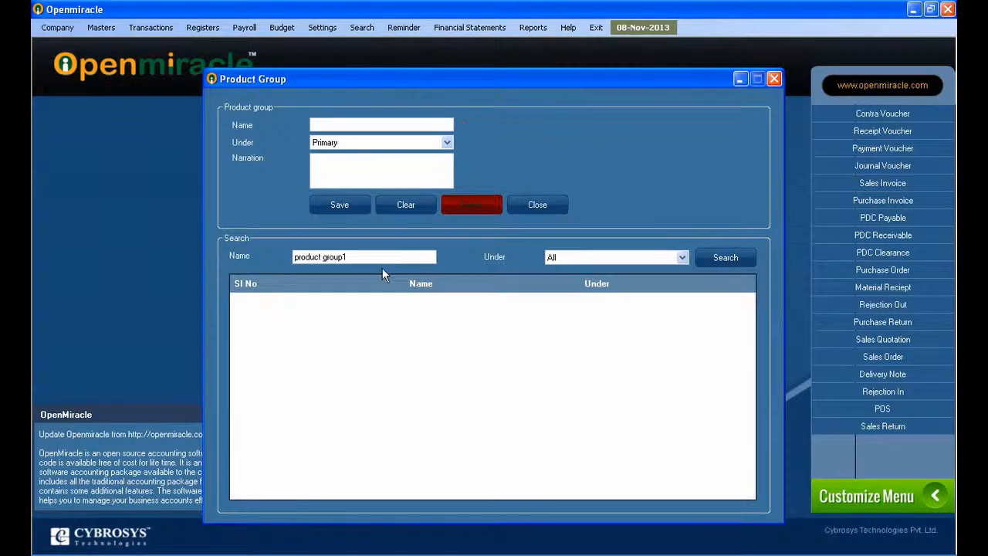
type("pr")
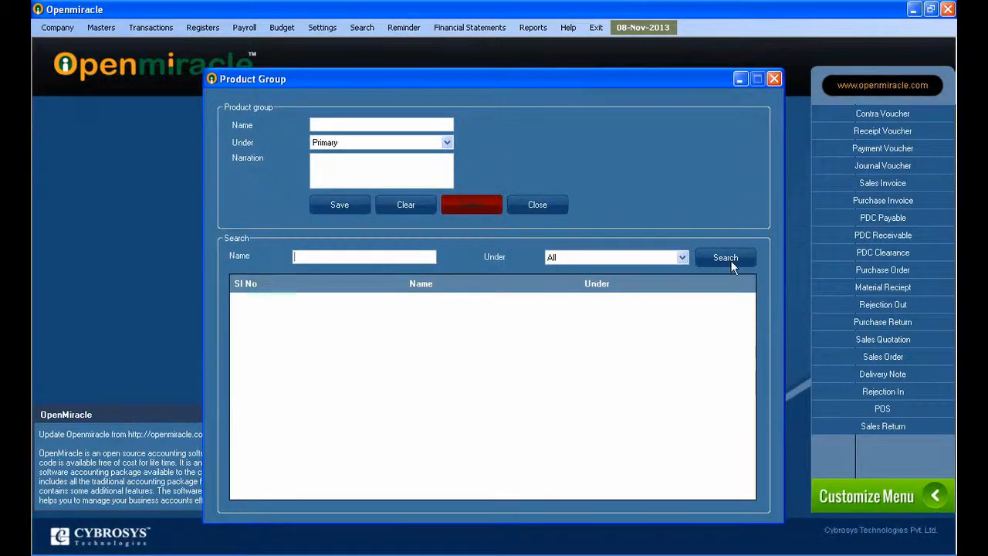
left_click(725, 256)
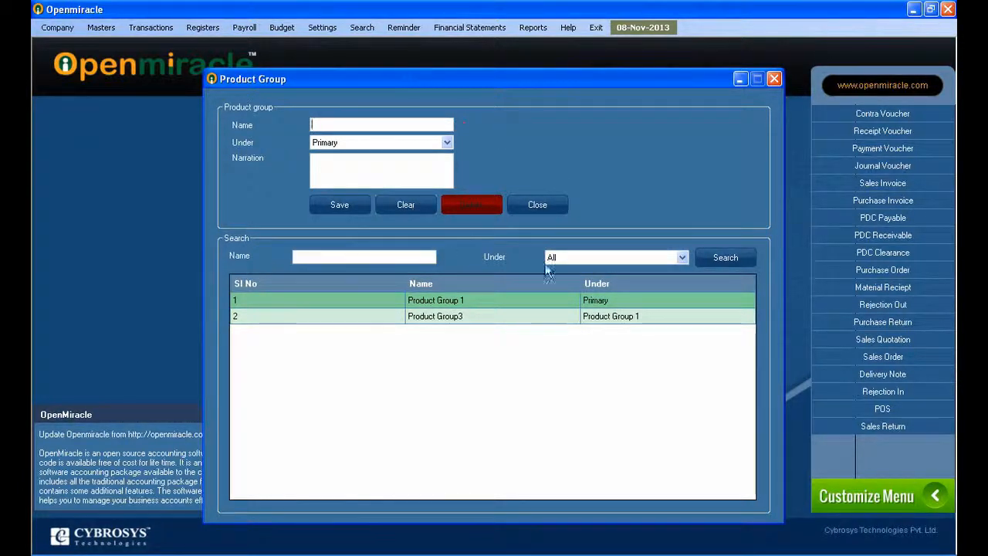
left_click(725, 256)
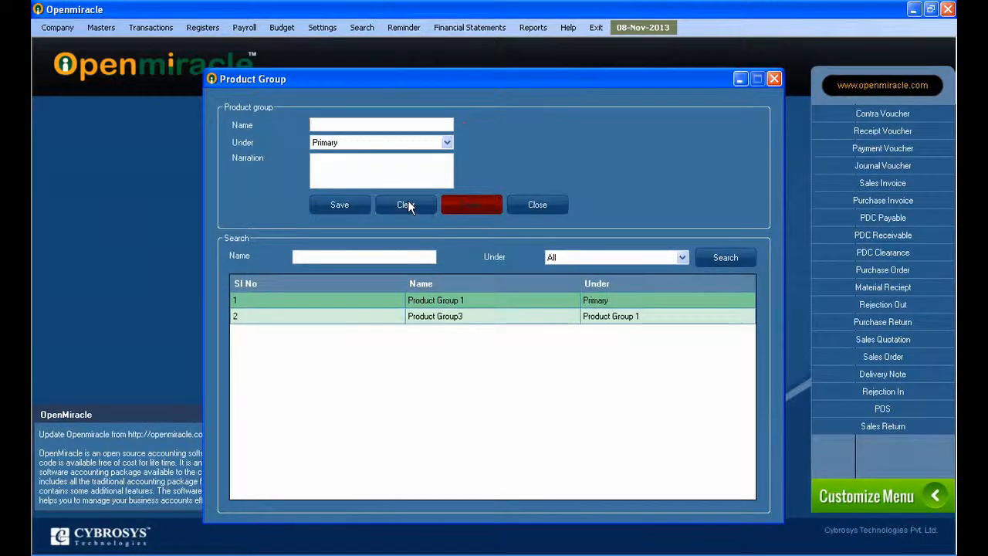
Delete Product Group3 so that only Product Group 1 remains listed.
left_click(435, 315)
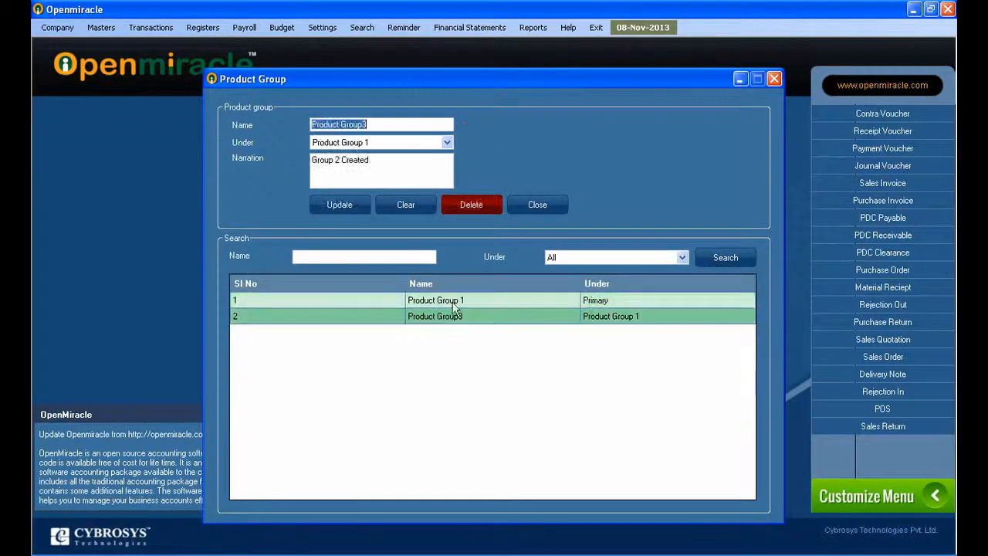
left_click(471, 204)
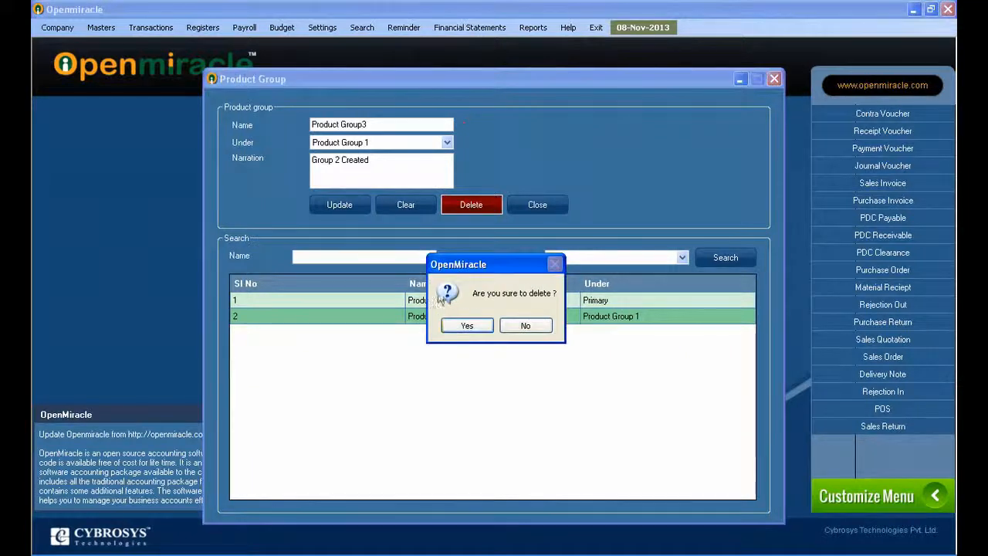
left_click(466, 324)
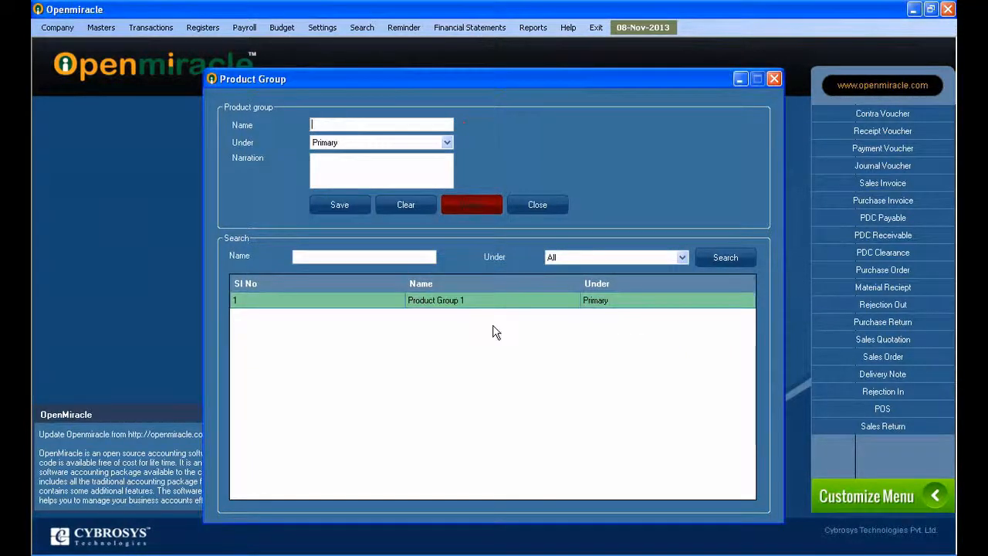
mouse_move(524, 198)
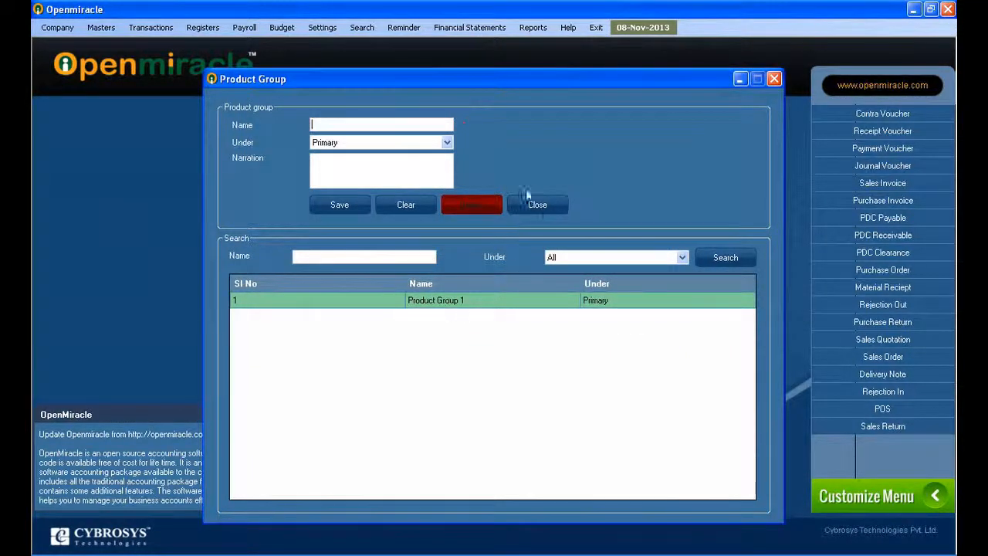
Close the Product Group window, confirming the exit.
left_click(537, 204)
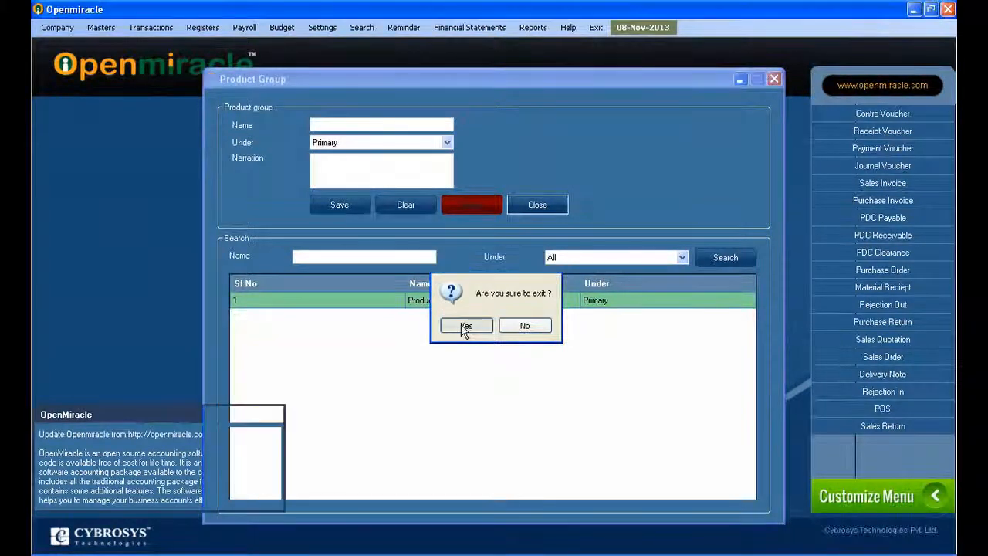
left_click(466, 324)
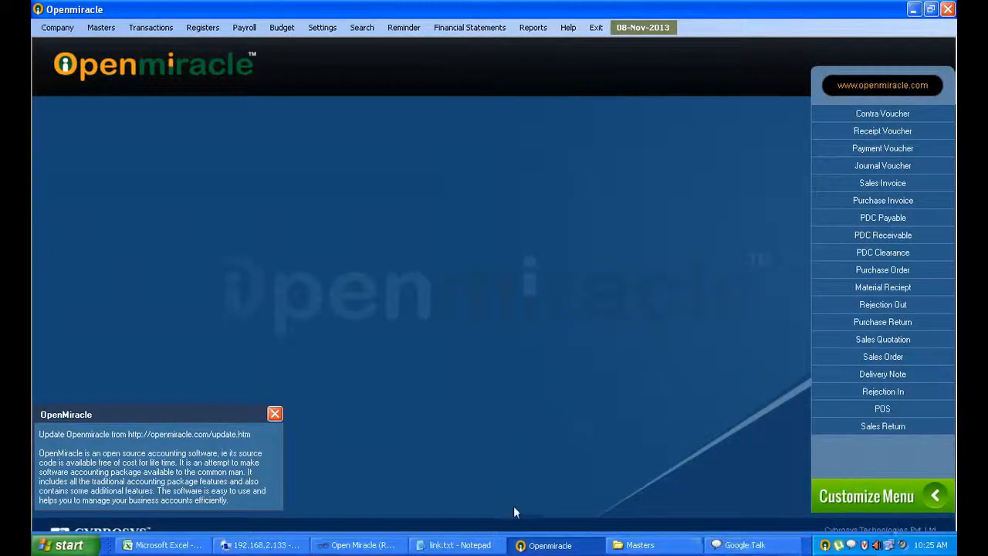